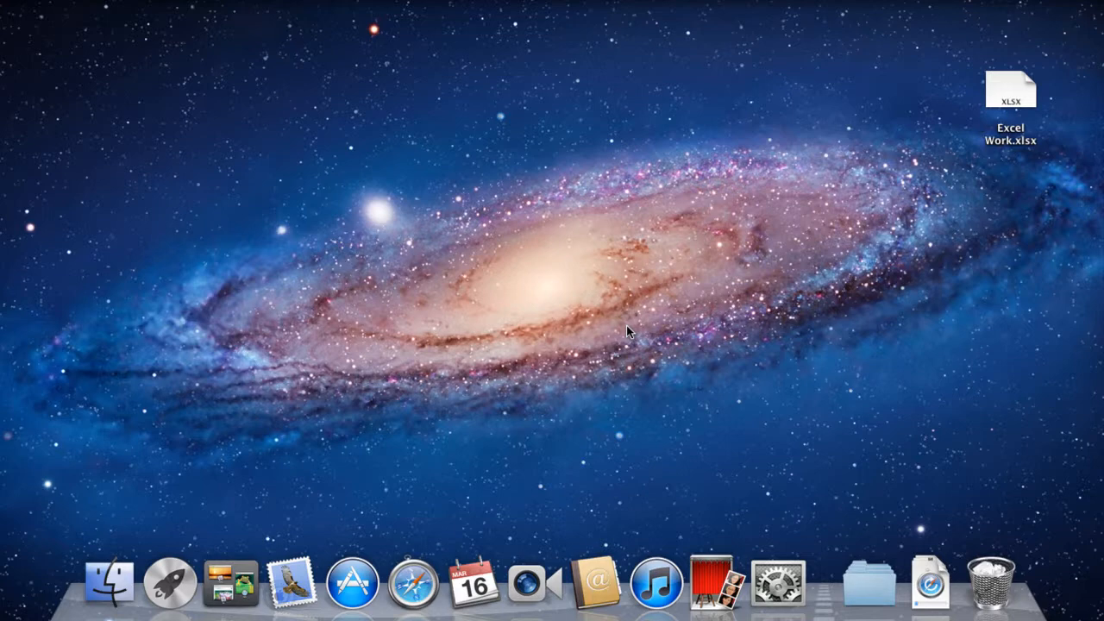
{"action": "mouse_move", "coordinate": [799, 126]}
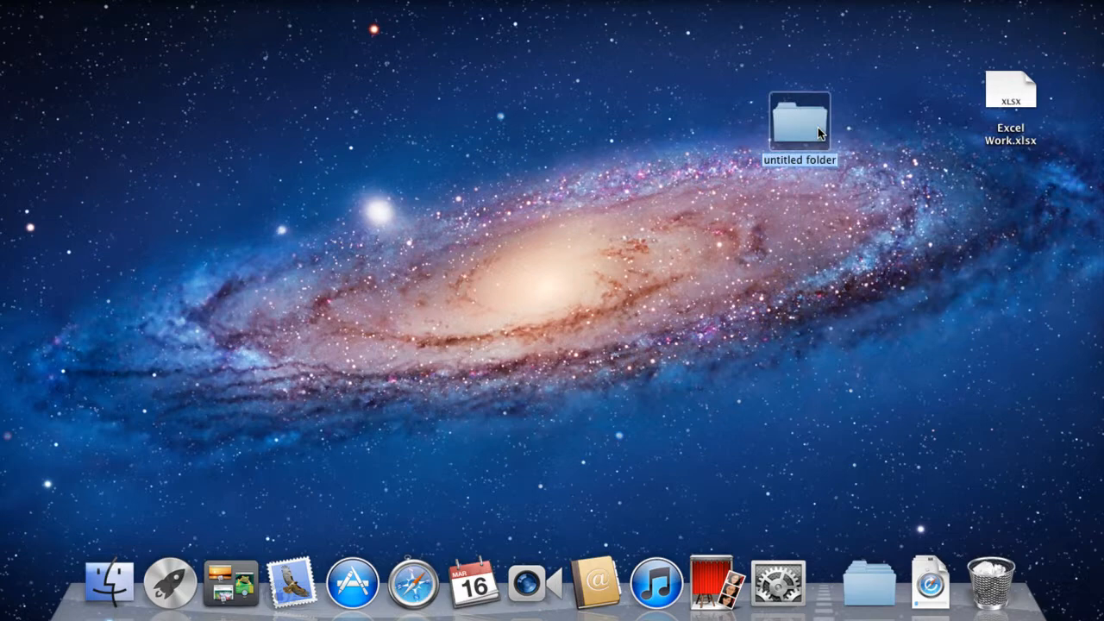
Name a new desktop folder TestShare, move Excel Work.xlsx into it, and open Sharing preferences
{"action": "type", "text": "Te"}
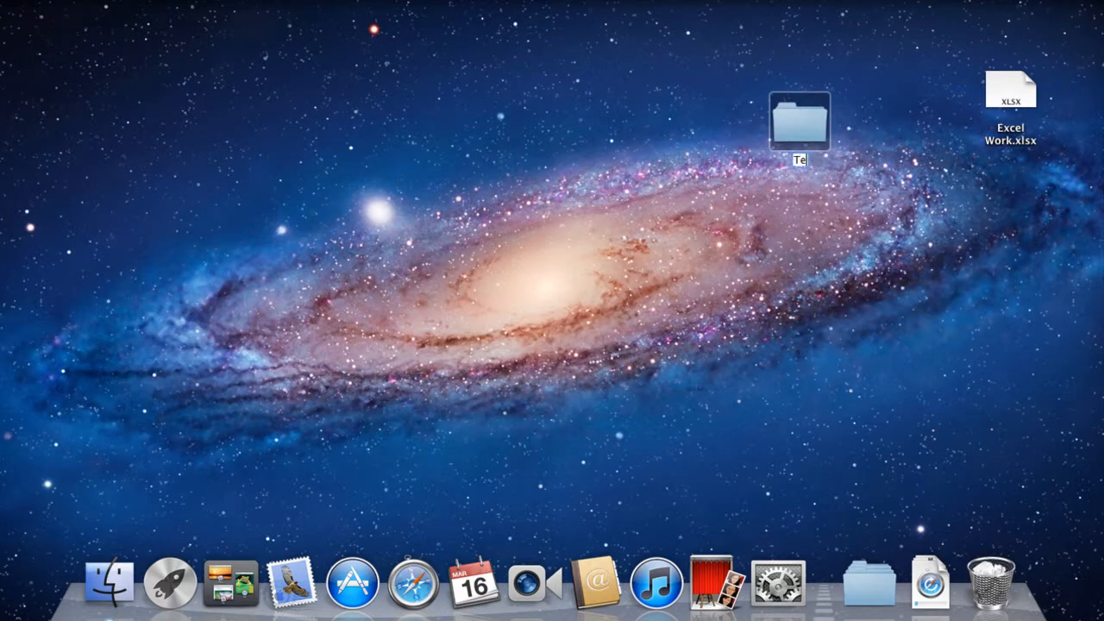
{"action": "type", "text": "TestShare"}
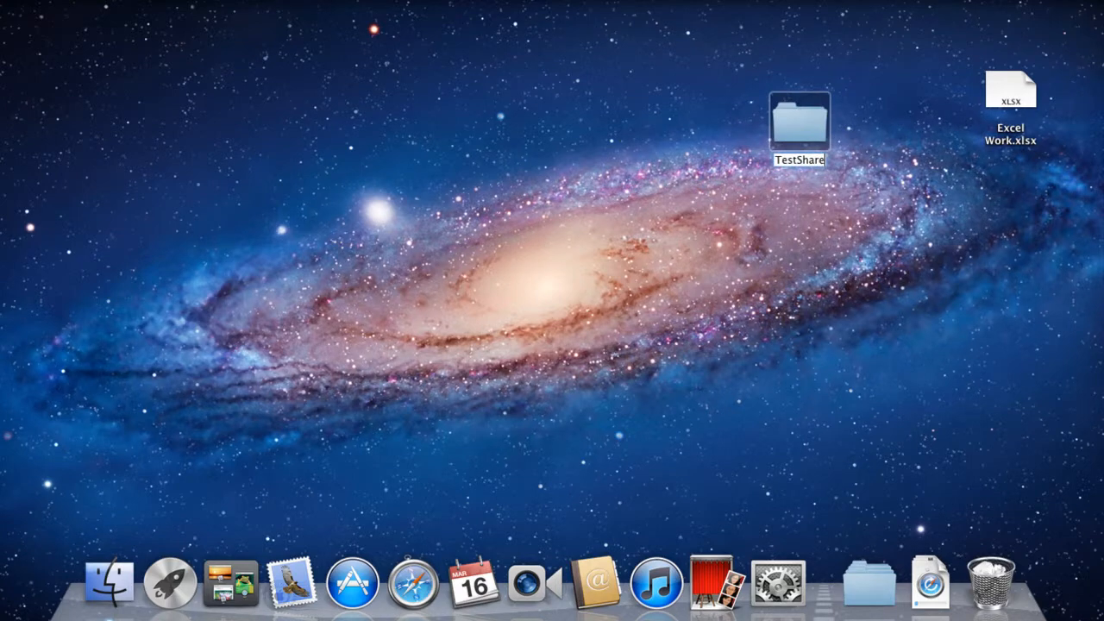
{"action": "left_click", "coordinate": [798, 121]}
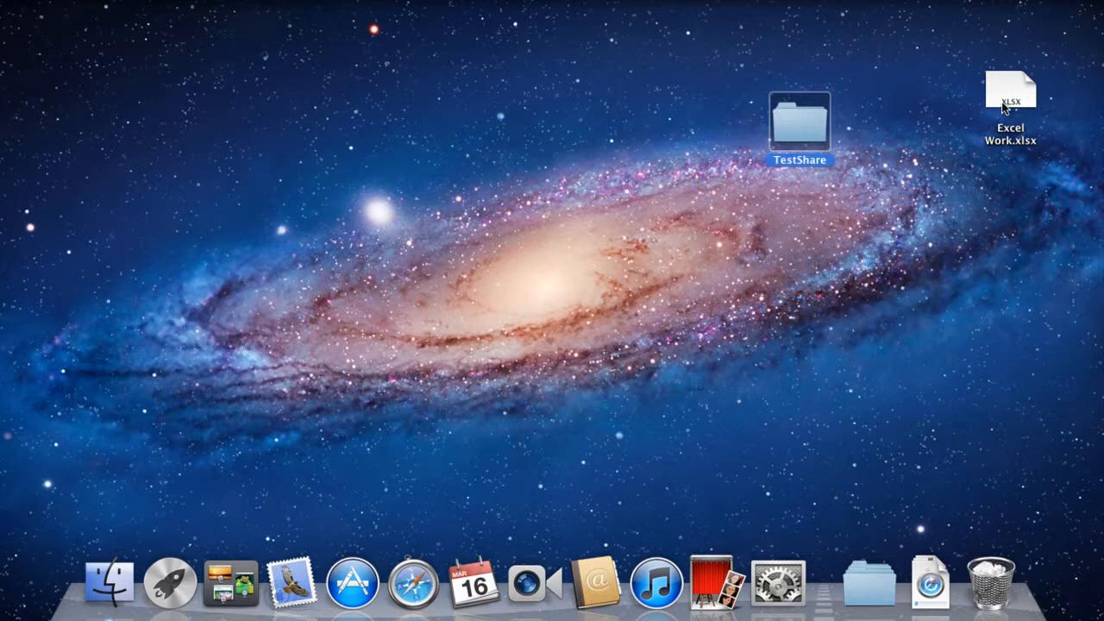
{"action": "left_click_drag", "start_coordinate": [1011, 91], "coordinate": [815, 129]}
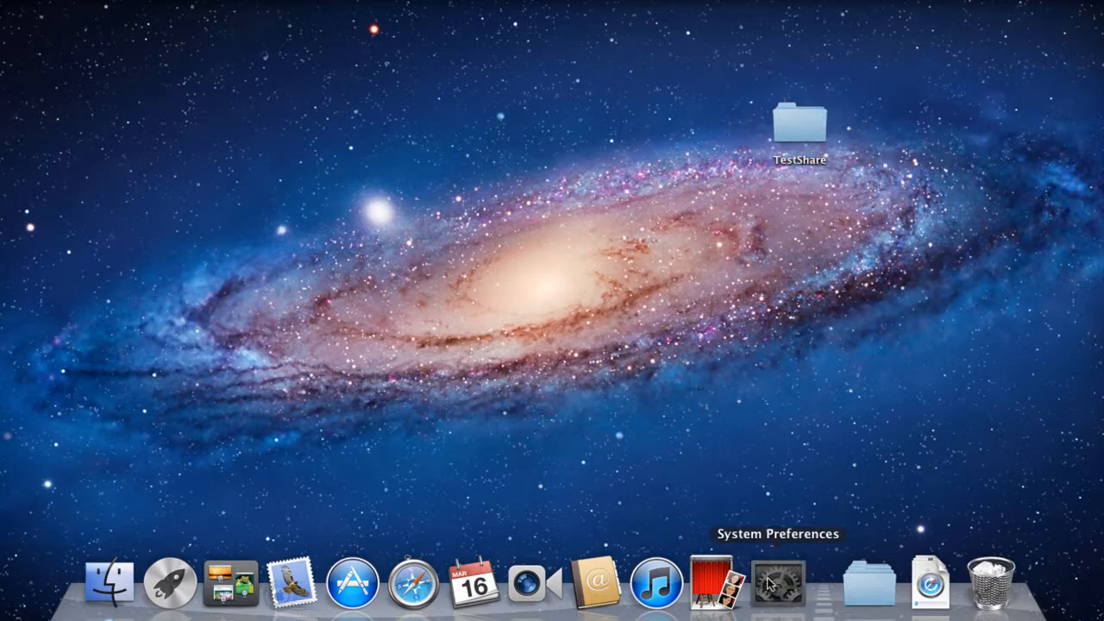
{"action": "left_click", "coordinate": [778, 582]}
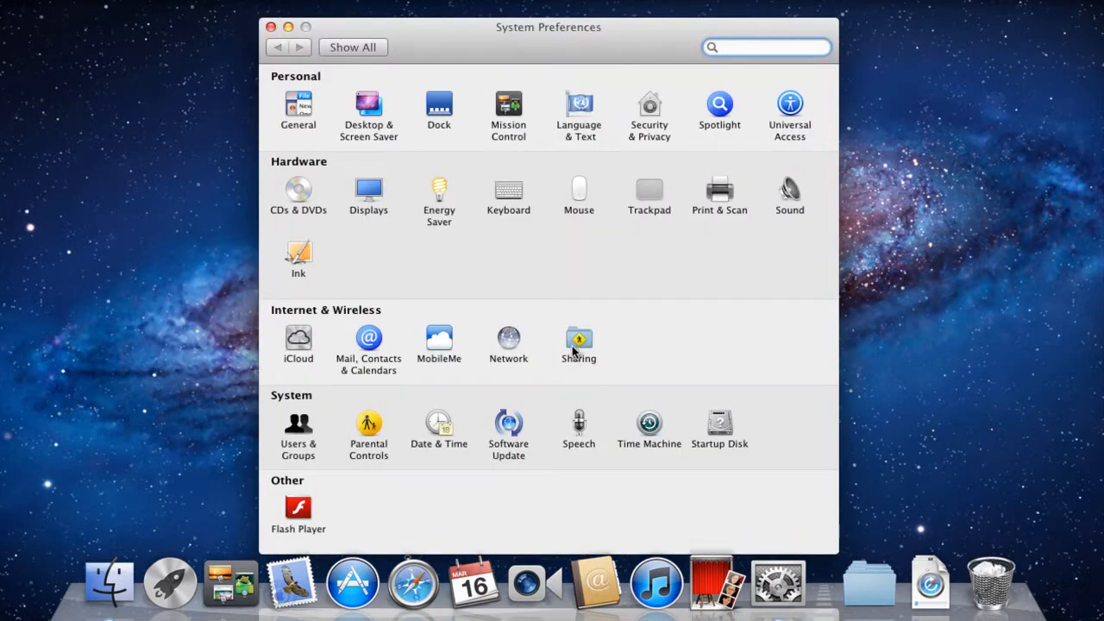
{"action": "left_click", "coordinate": [579, 345]}
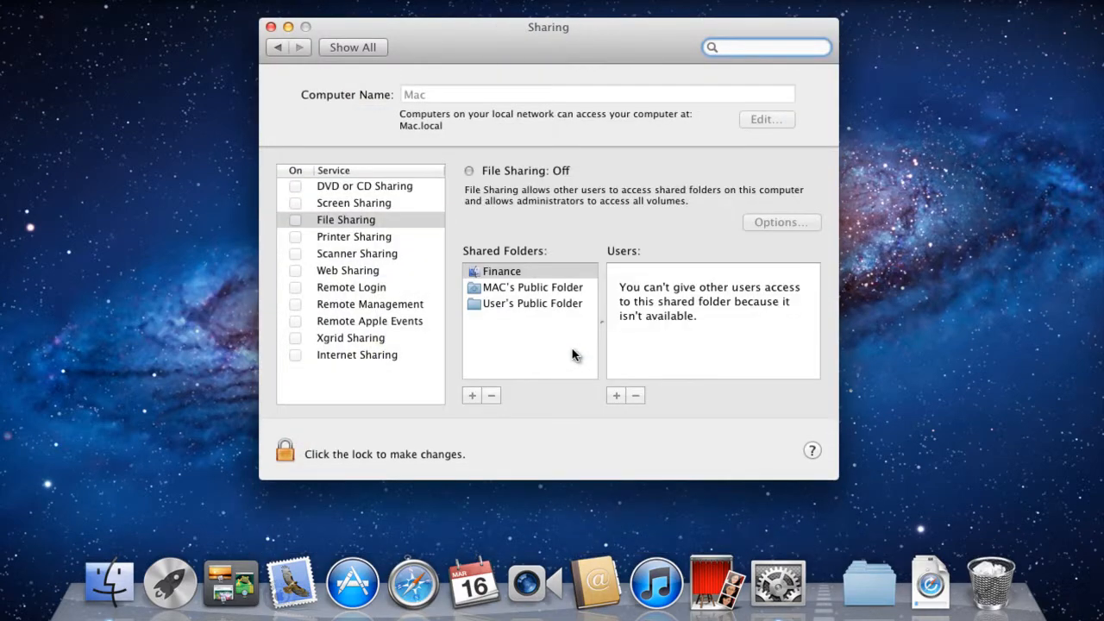
{"action": "mouse_move", "coordinate": [559, 361]}
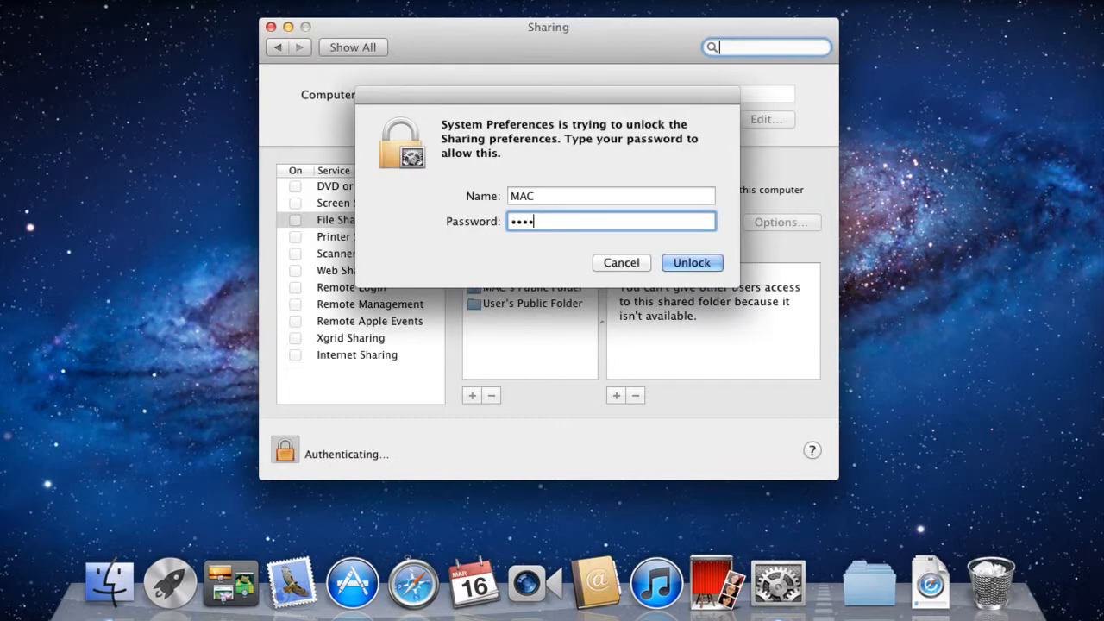
Unlock the Sharing settings with the administrator password and switch on File Sharing
{"action": "type", "text": "••••"}
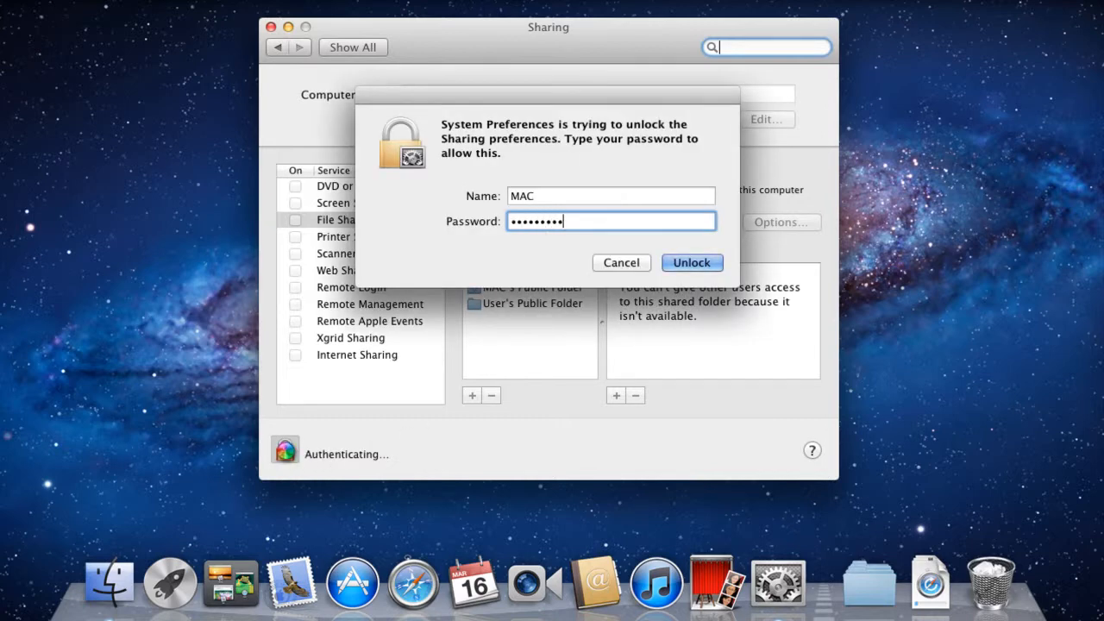
{"action": "left_click", "coordinate": [692, 262]}
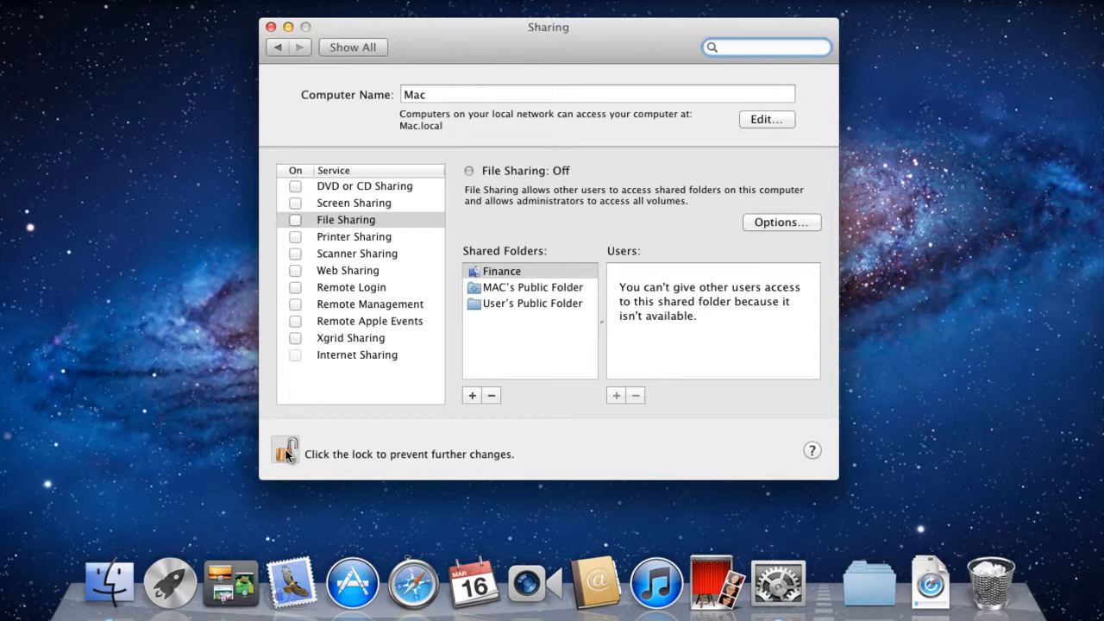
{"action": "left_click", "coordinate": [296, 219]}
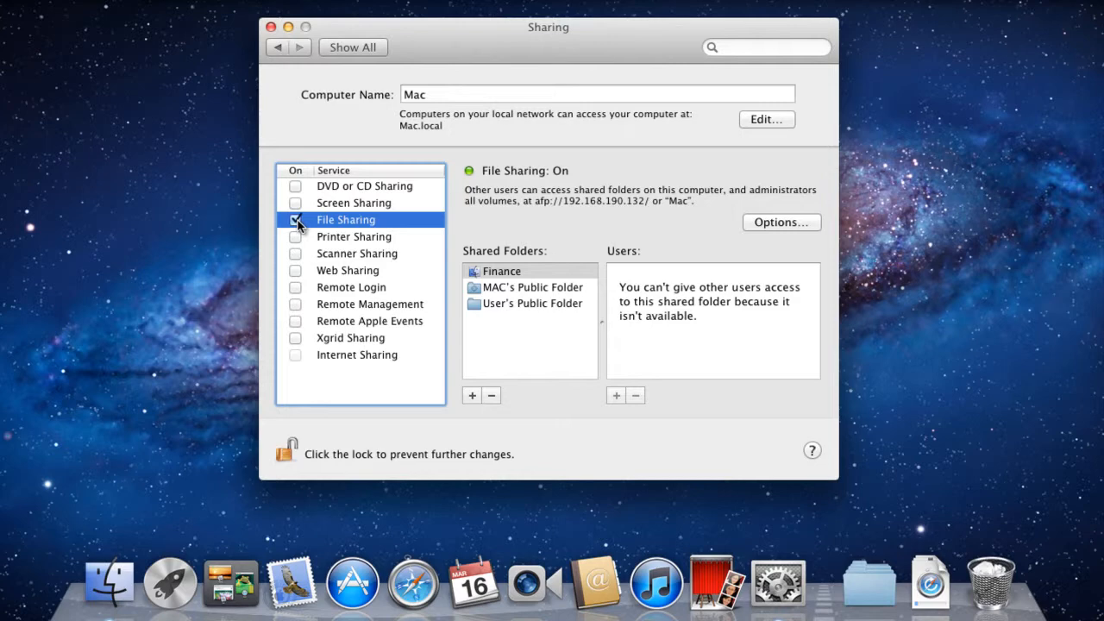
{"action": "mouse_move", "coordinate": [471, 395]}
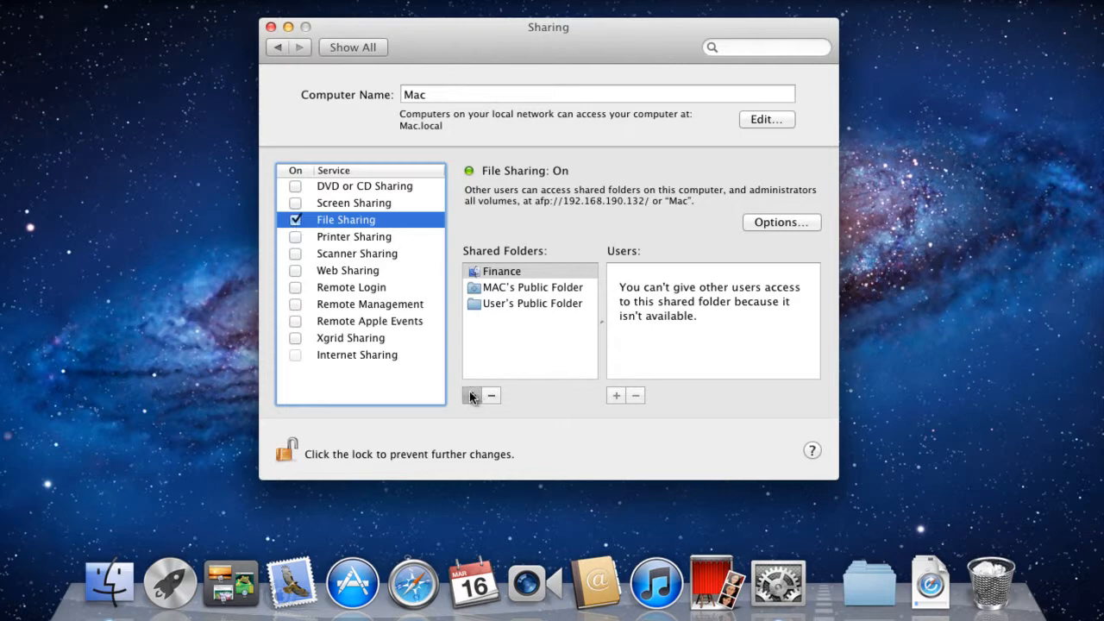
Start adding a shared folder, with the picker showing the Desktop and TestShare
{"action": "left_click", "coordinate": [472, 395]}
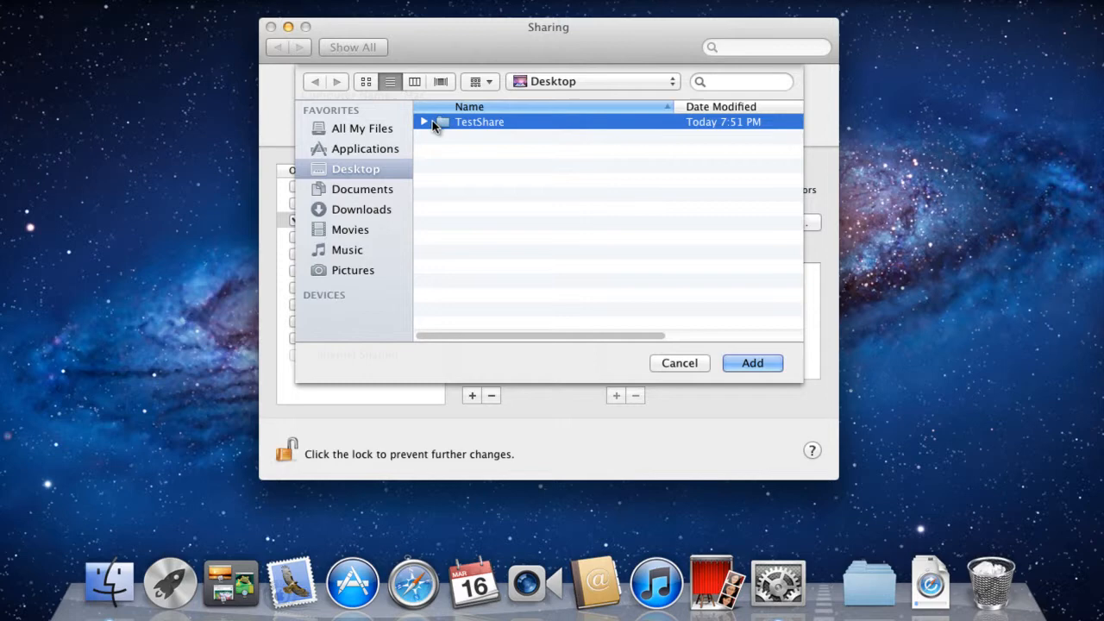
Add TestShare to Shared Folders, relock the Sharing settings, and close System Preferences
{"action": "left_click", "coordinate": [424, 122]}
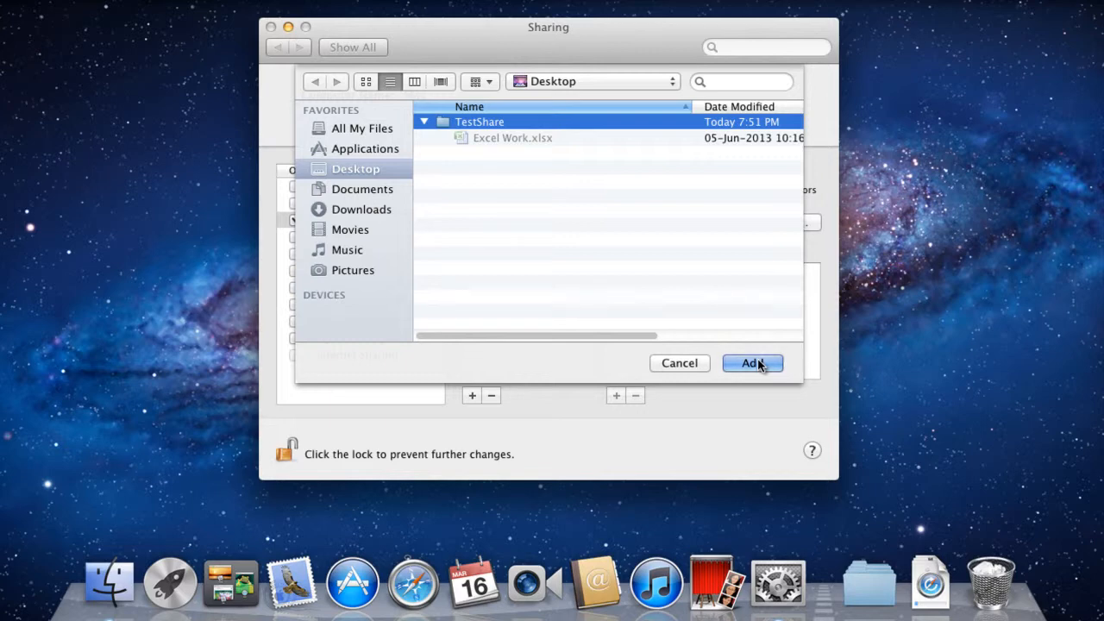
{"action": "left_click", "coordinate": [750, 362]}
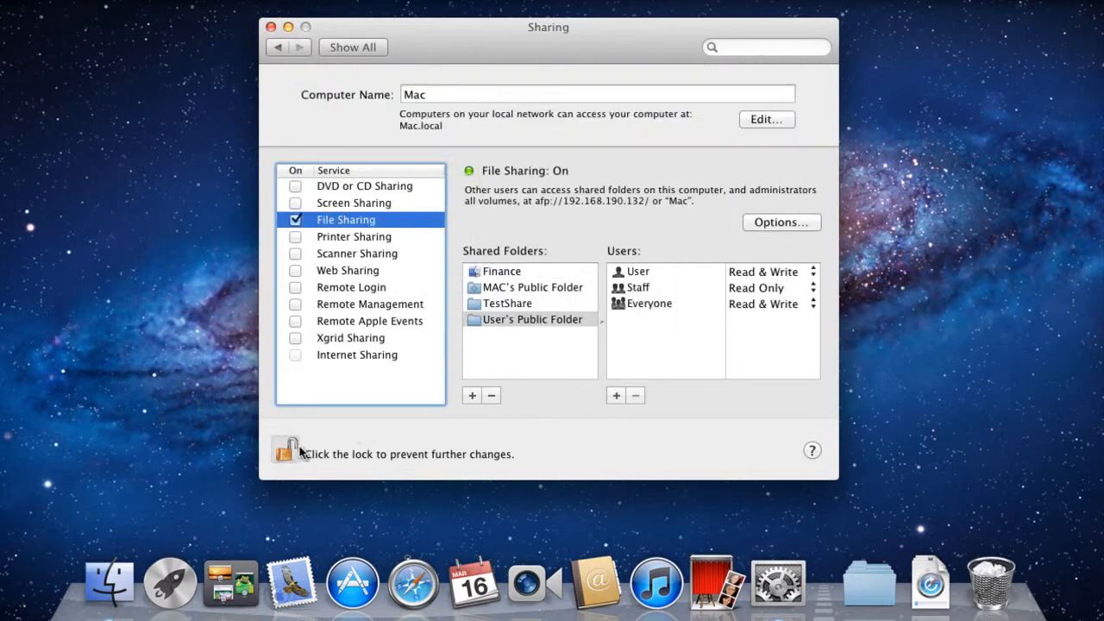
{"action": "left_click", "coordinate": [282, 449]}
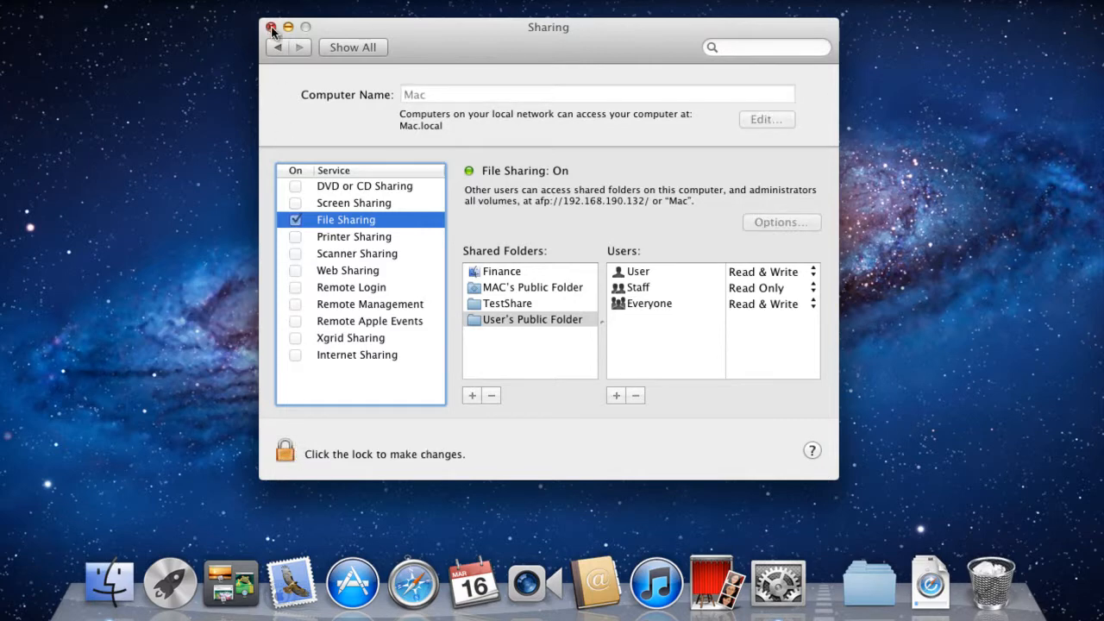
{"action": "left_click", "coordinate": [272, 26]}
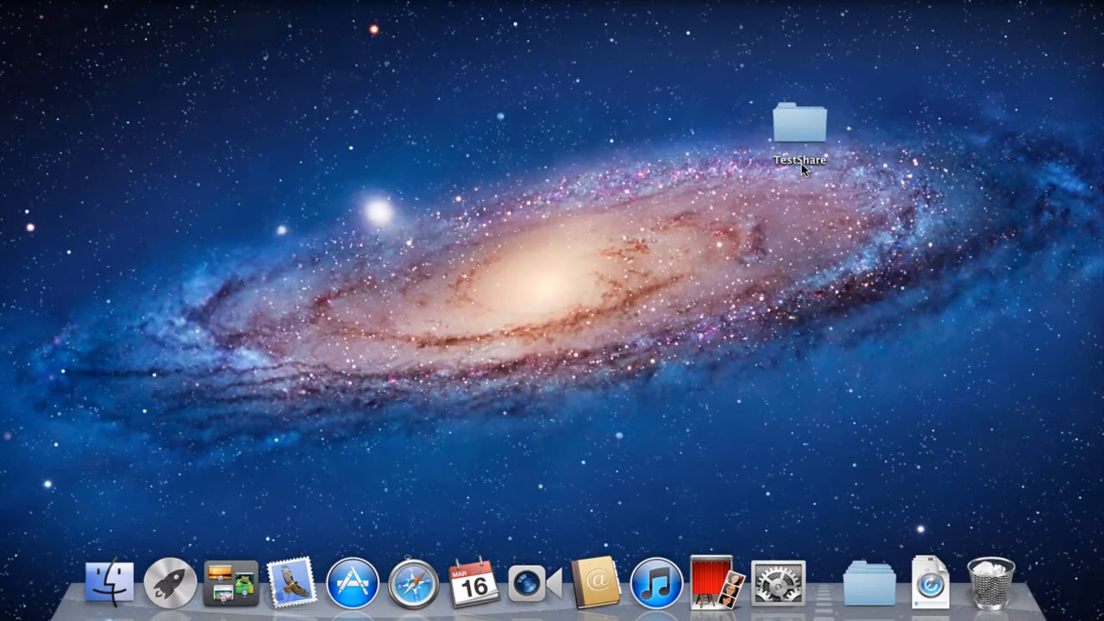
Open the desktop TestShare folder in Finder to see Excel Work.xlsx inside
{"action": "double_click", "coordinate": [799, 125]}
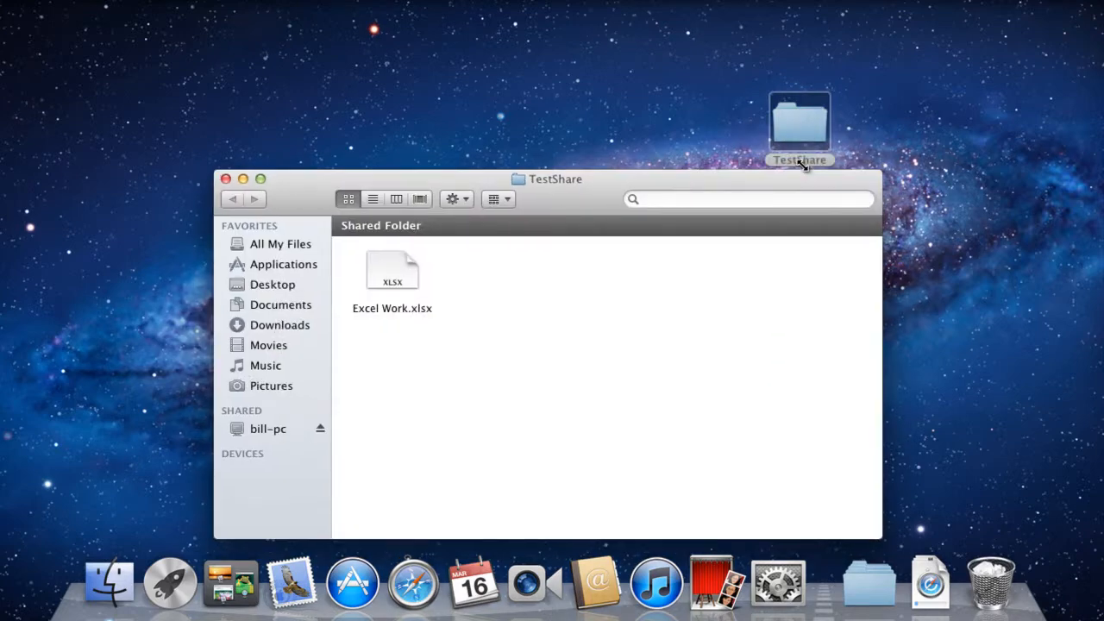
{"action": "mouse_move", "coordinate": [797, 168]}
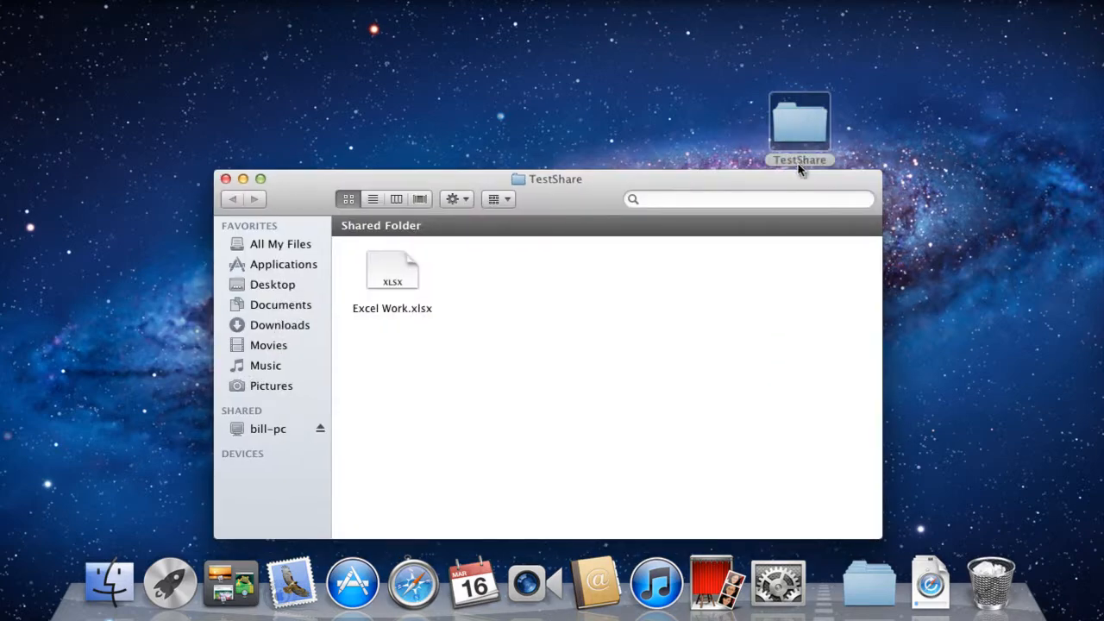